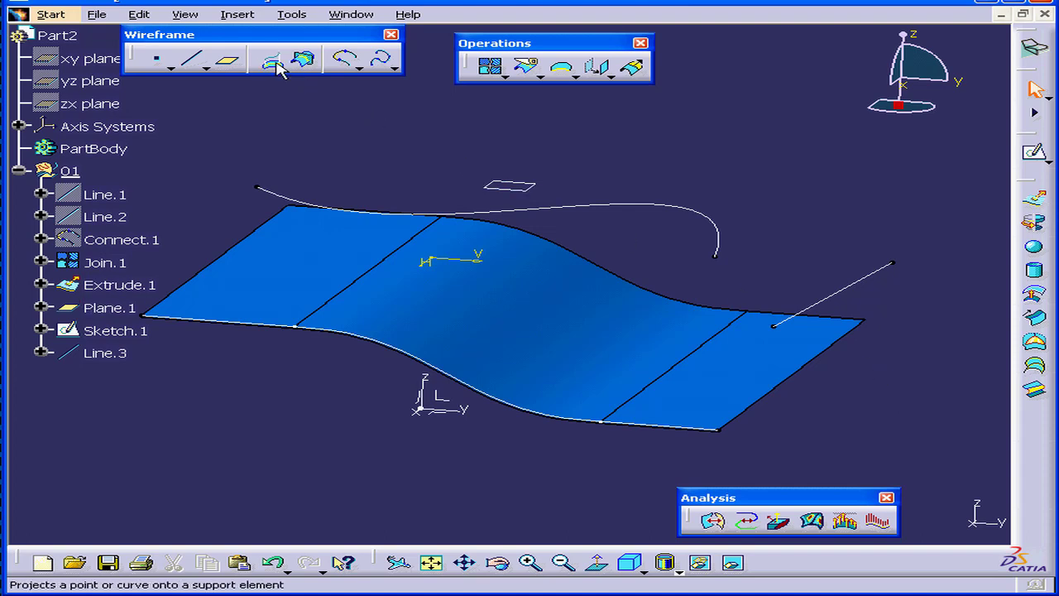
Start a Projection and set its type to Normal (along the surface normal).
left_click(270, 59)
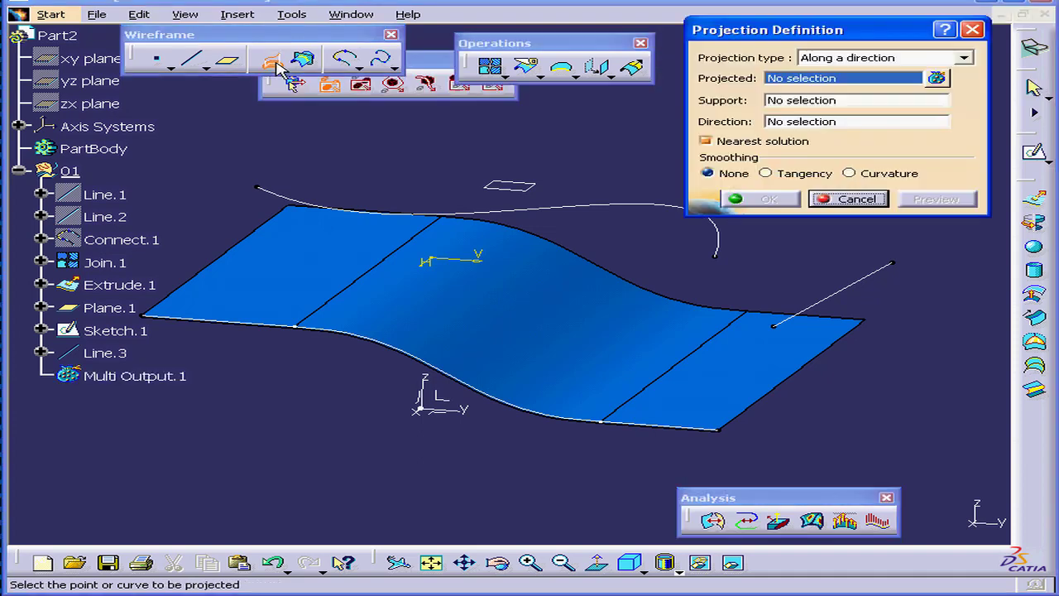
left_click_drag(768, 29, 815, 139)
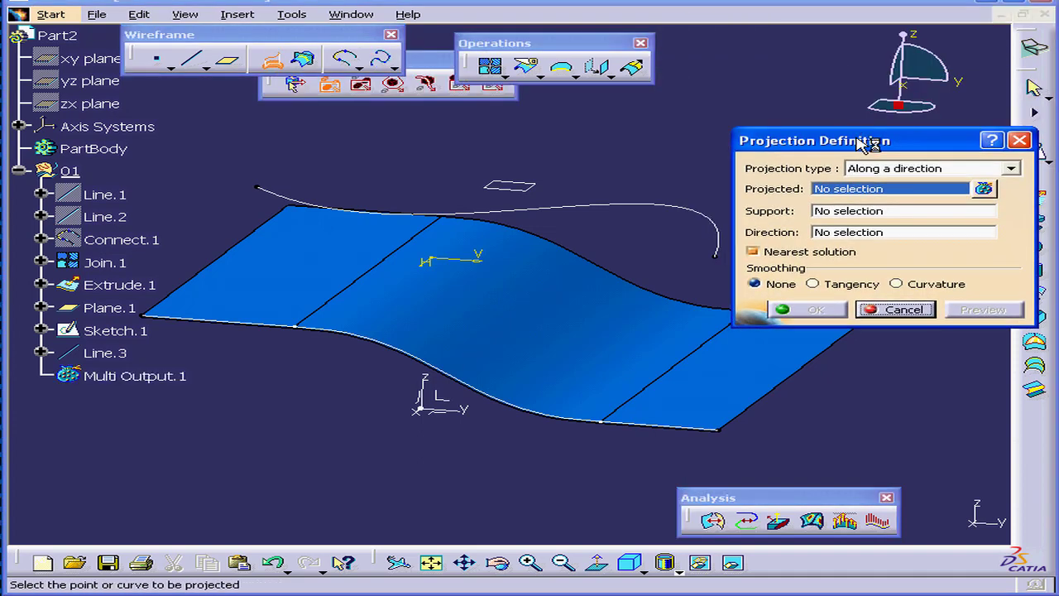
left_click(1009, 169)
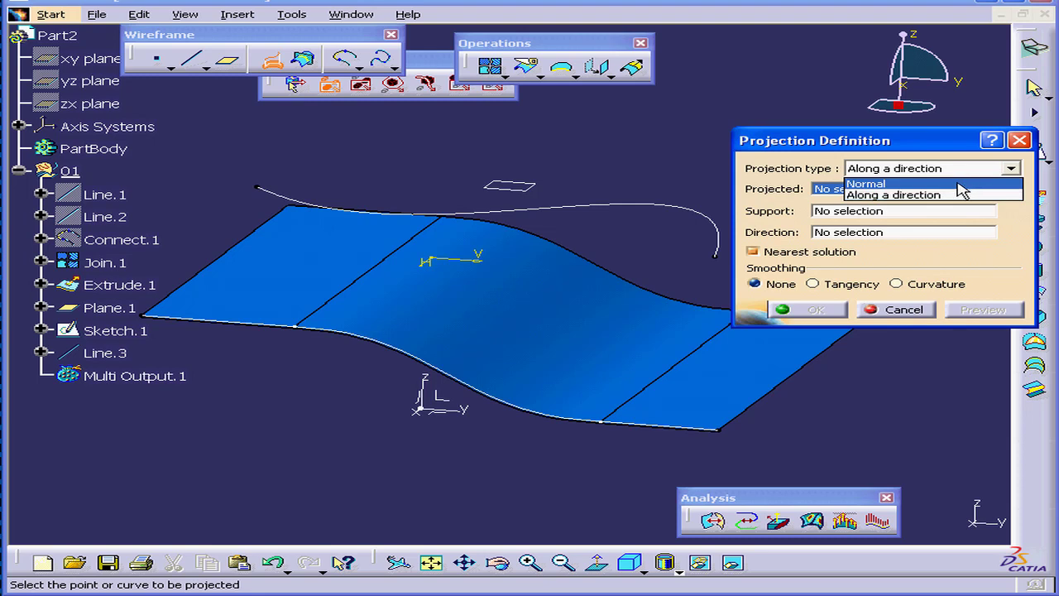
left_click(865, 182)
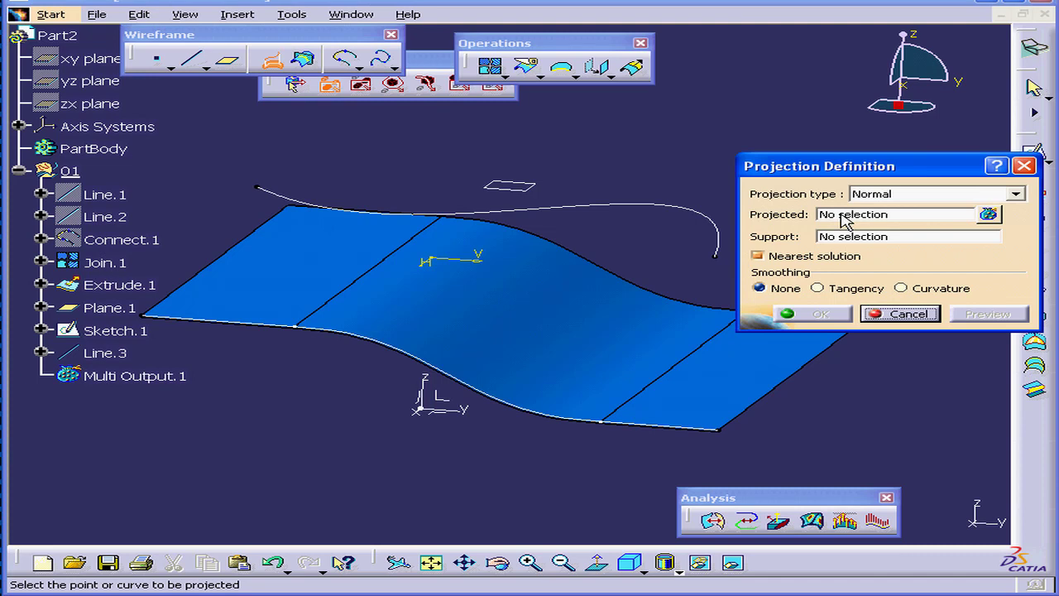
Project Sketch.1 onto the Extrude.1 support, preview and confirm Project.1.
left_click(116, 331)
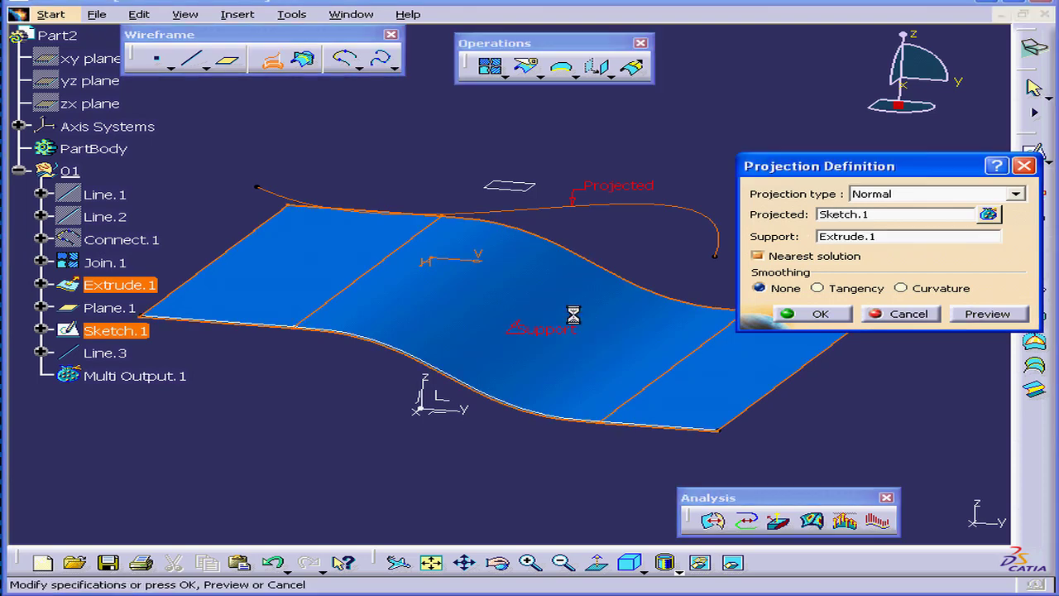
left_click(986, 314)
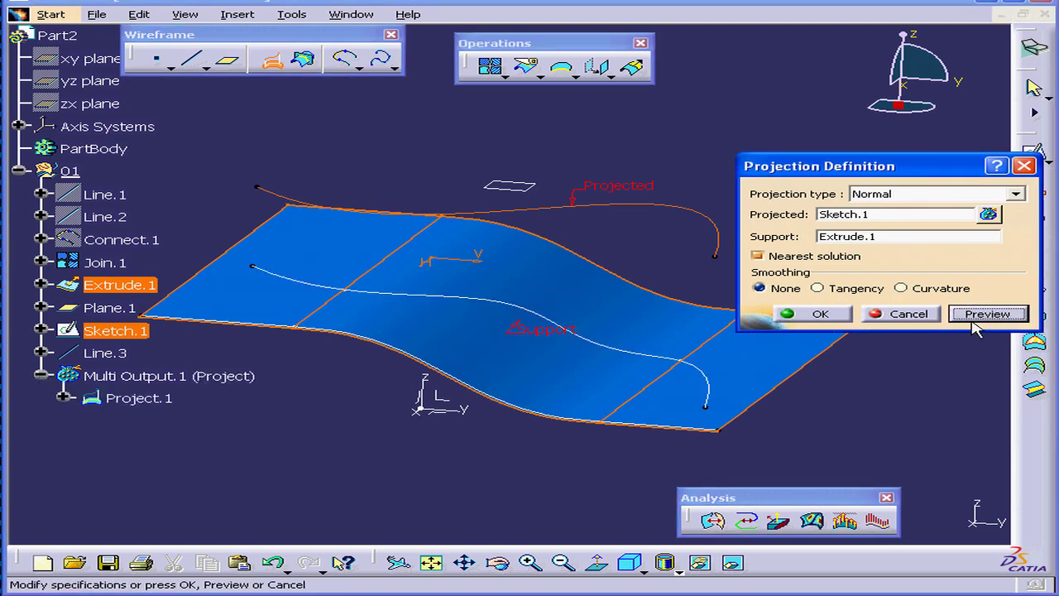
left_click(811, 315)
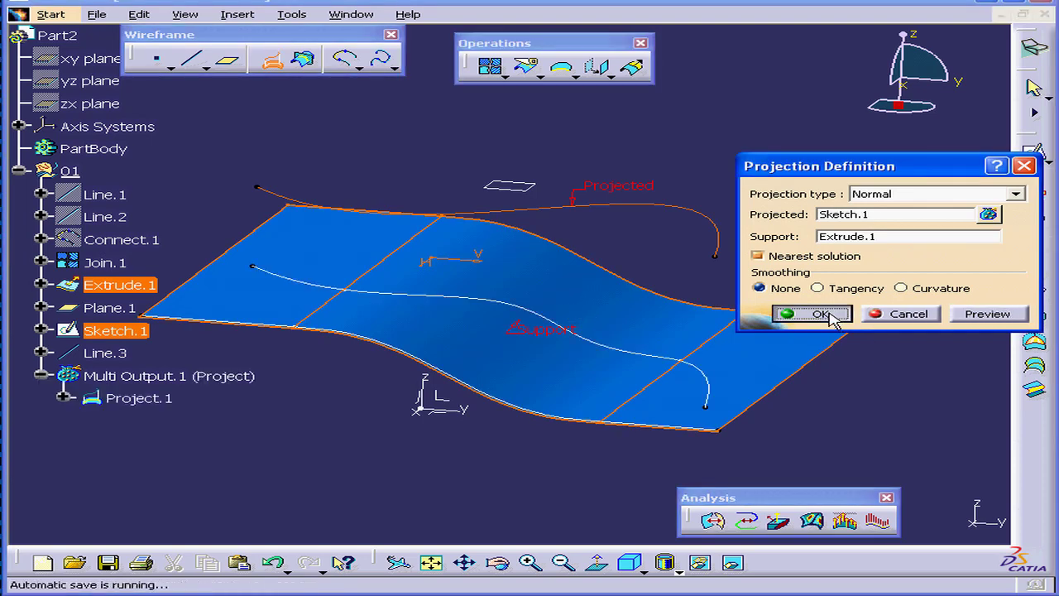
left_click(820, 315)
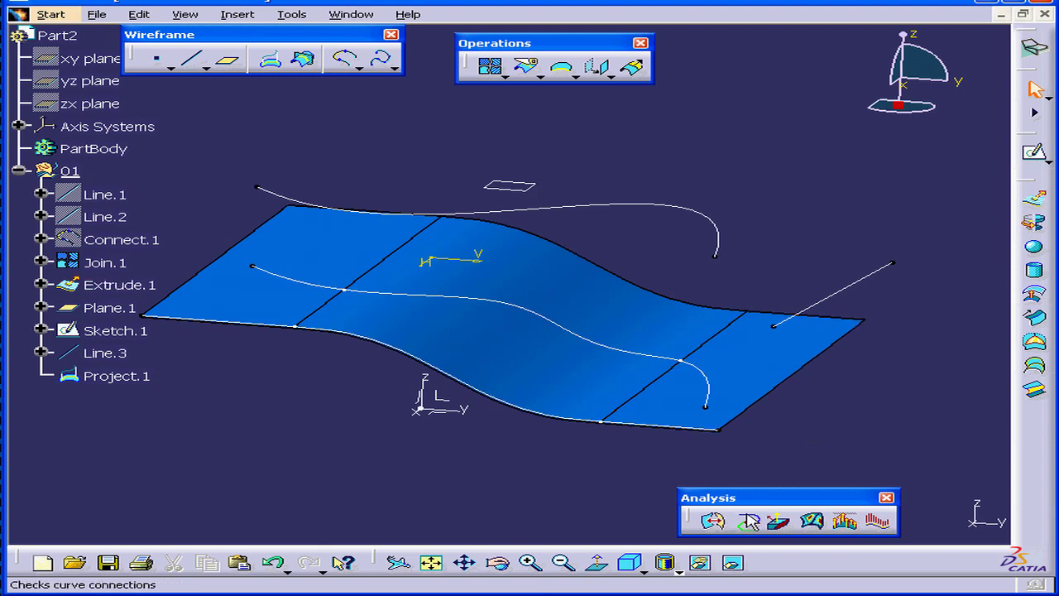
left_click(748, 520)
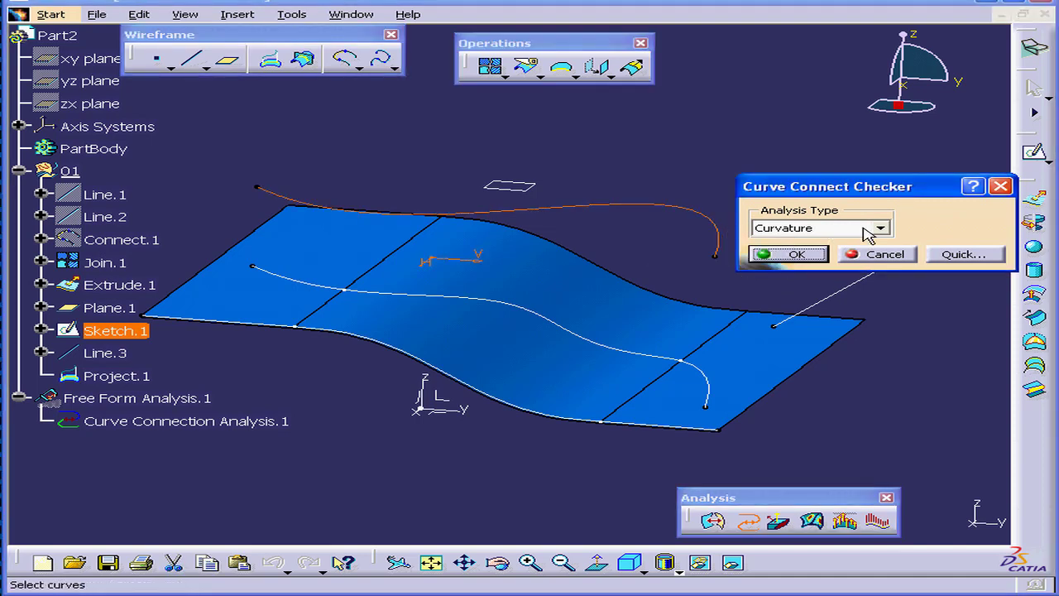
left_click(881, 228)
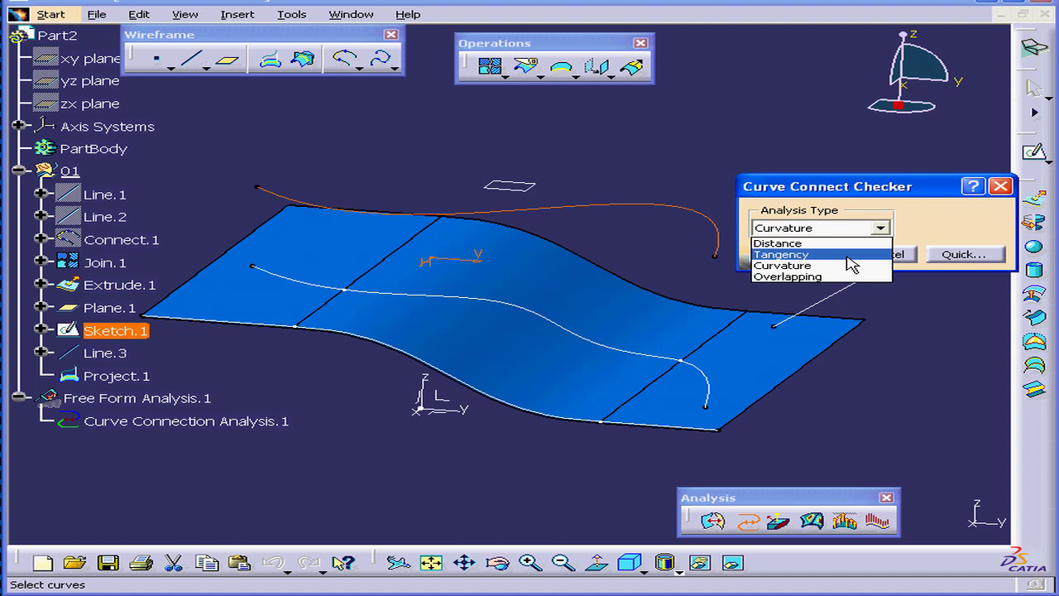
left_click(781, 255)
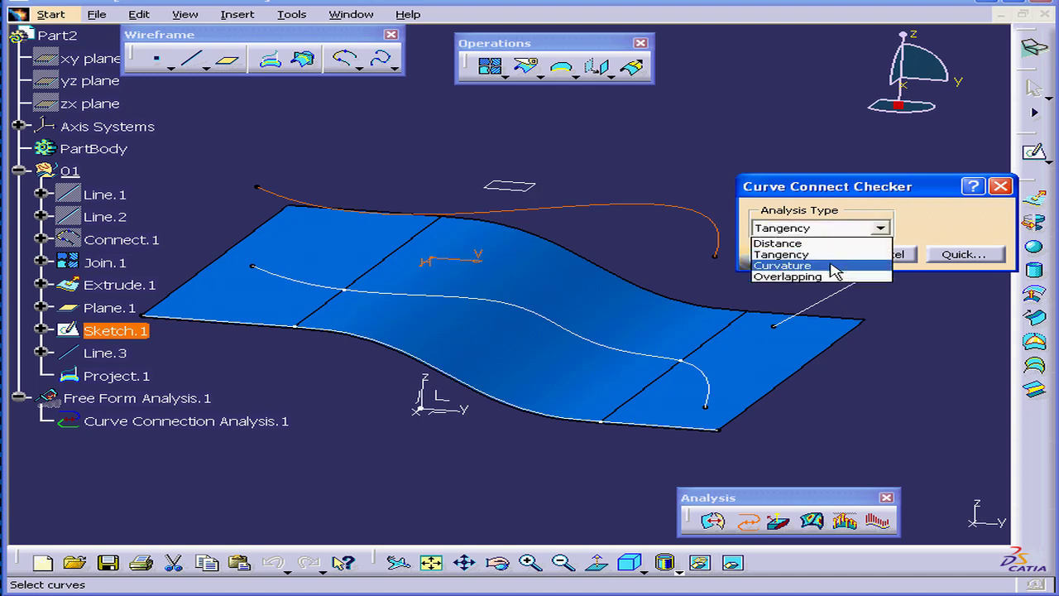
left_click(781, 265)
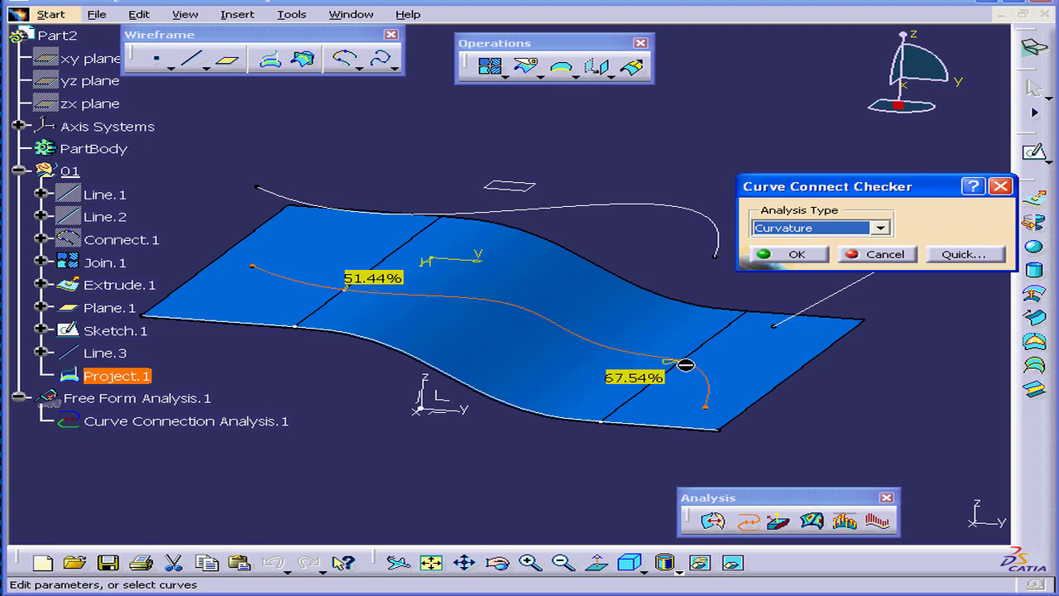
left_click(880, 228)
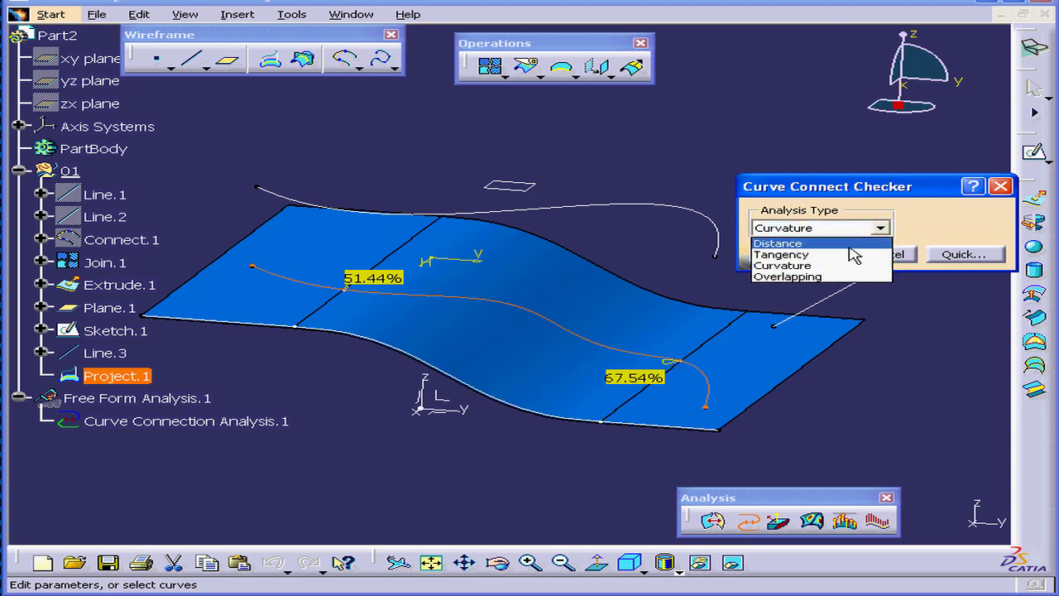
left_click(781, 255)
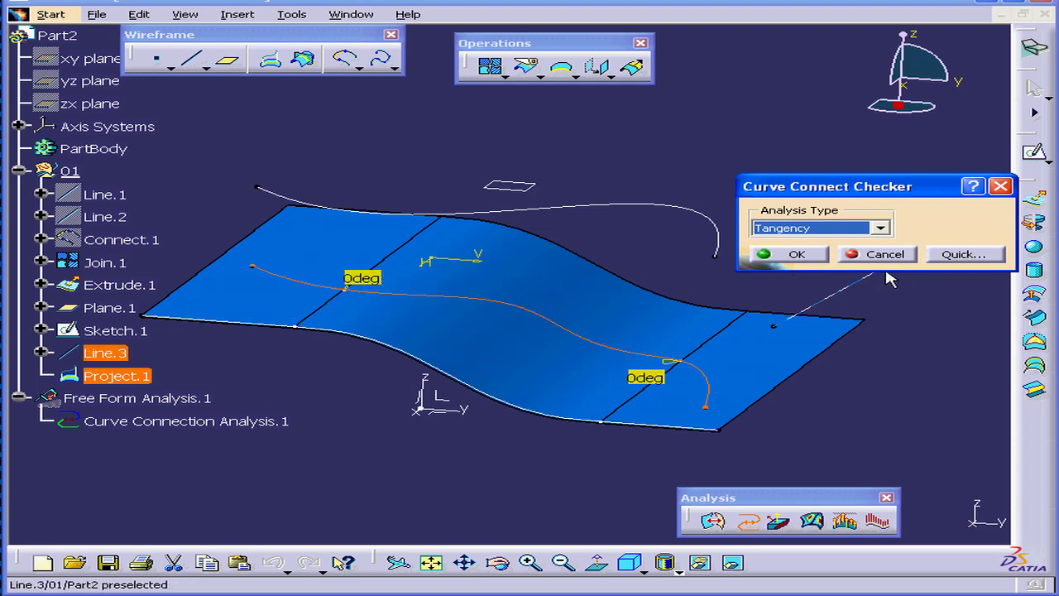
left_click(885, 254)
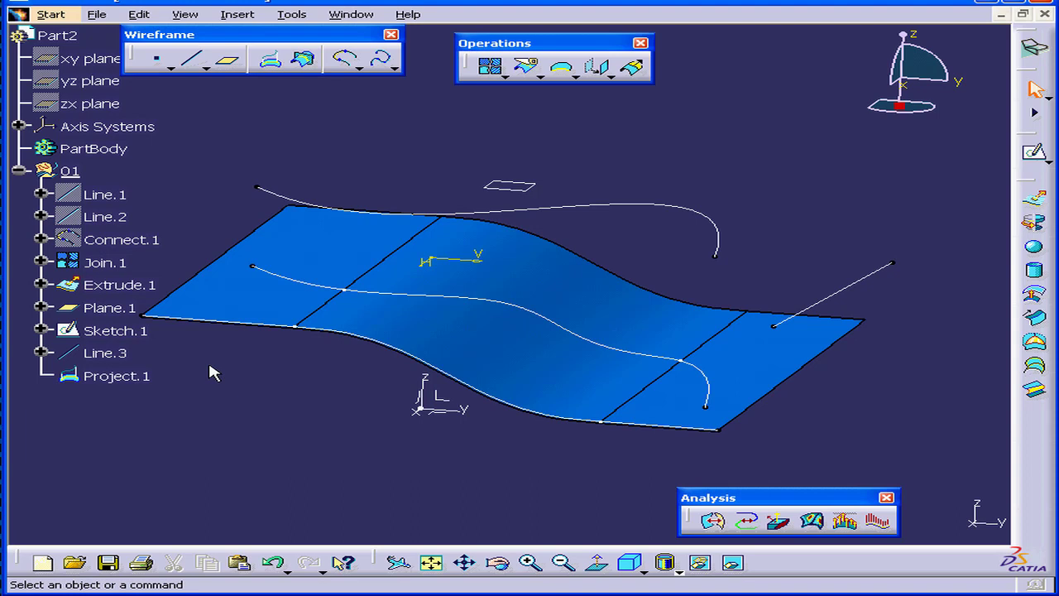
Redefine Project.1 with Curvature smoothing at 0.001mm deviation.
left_click(295, 86)
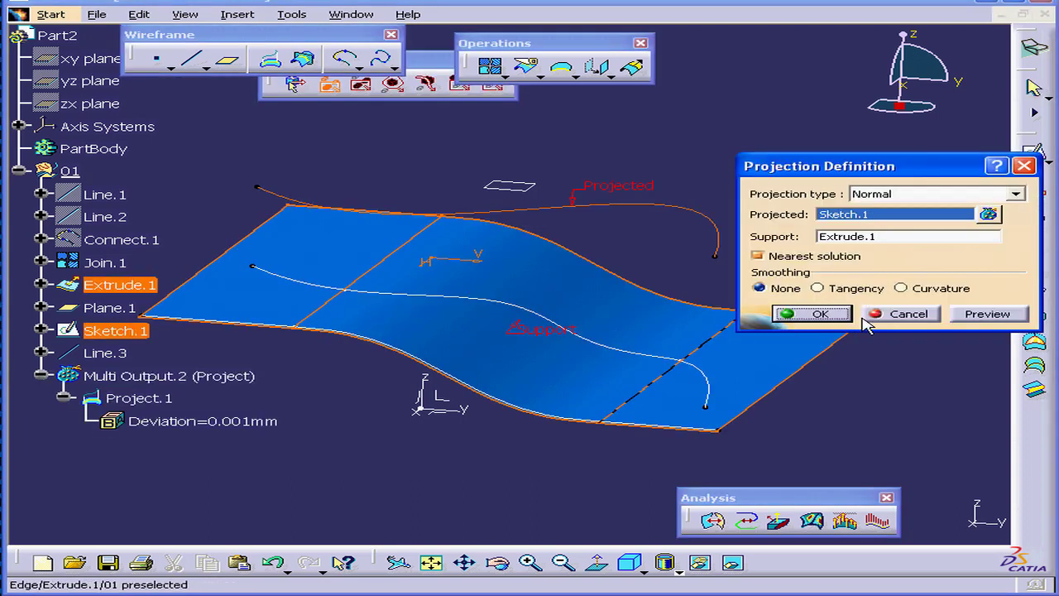
mouse_move(807, 302)
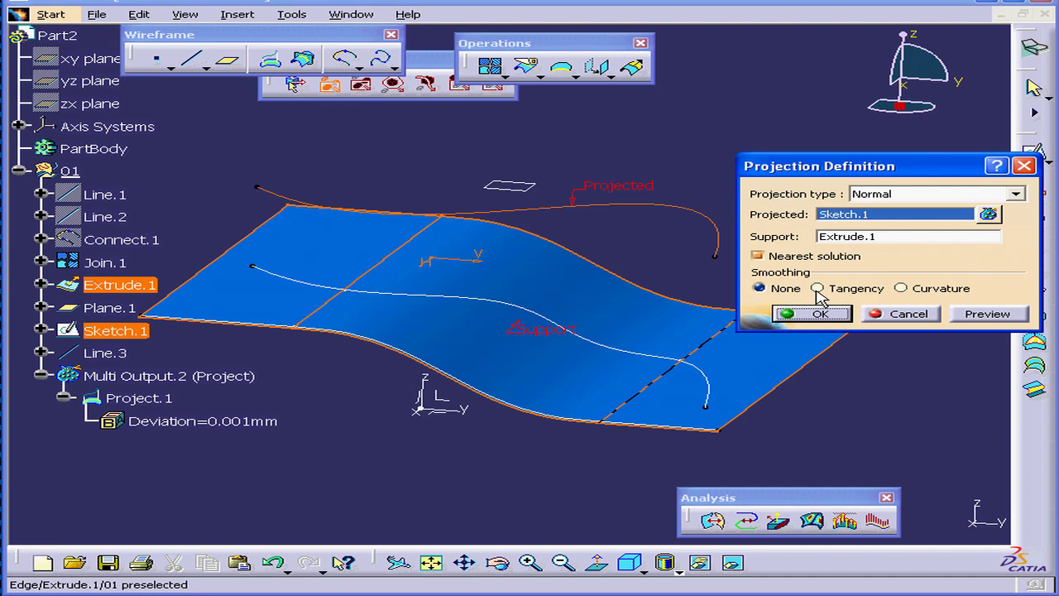
left_click(818, 288)
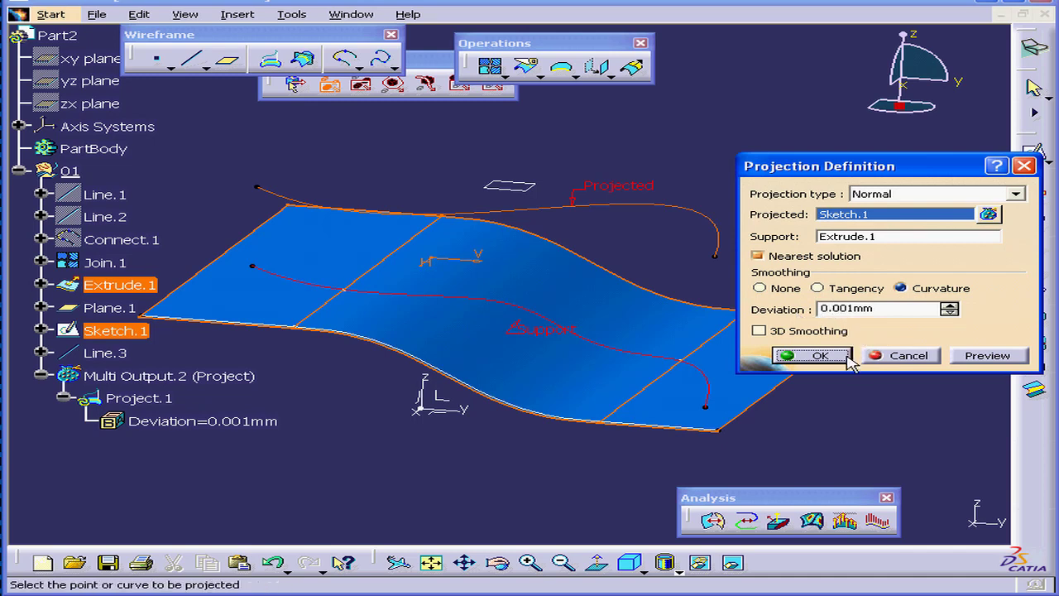
left_click(811, 354)
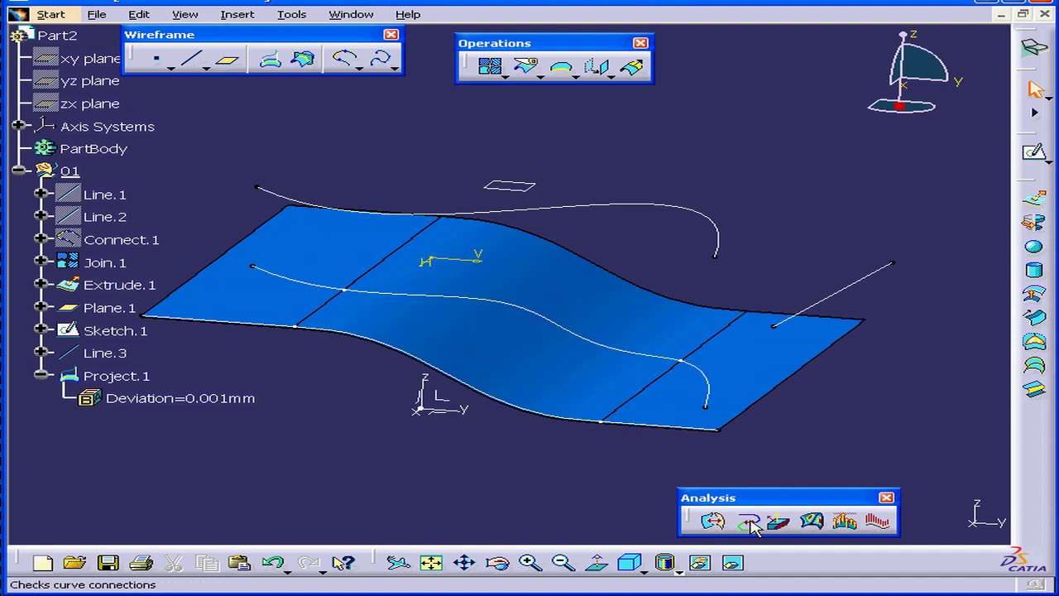
Run a Curvature connection check on Project.1, reading 0% at both joints.
left_click(748, 520)
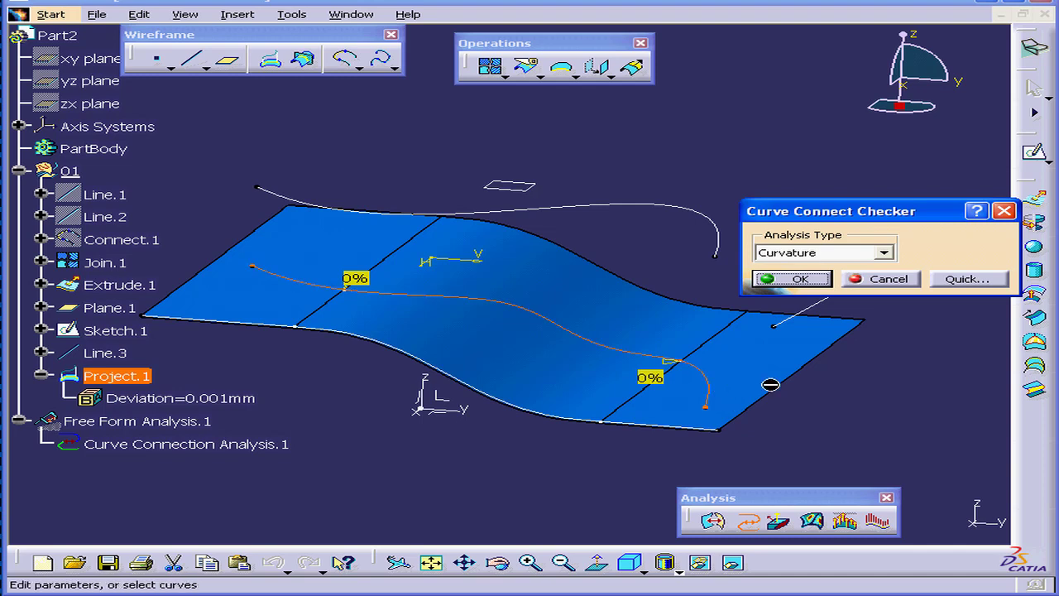
mouse_move(811, 323)
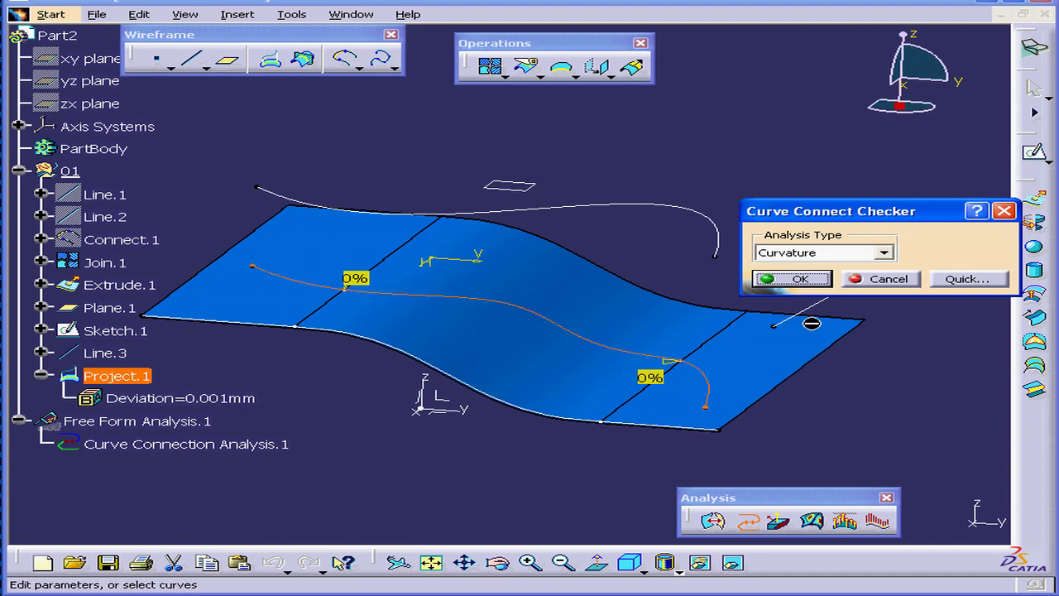
left_click(881, 251)
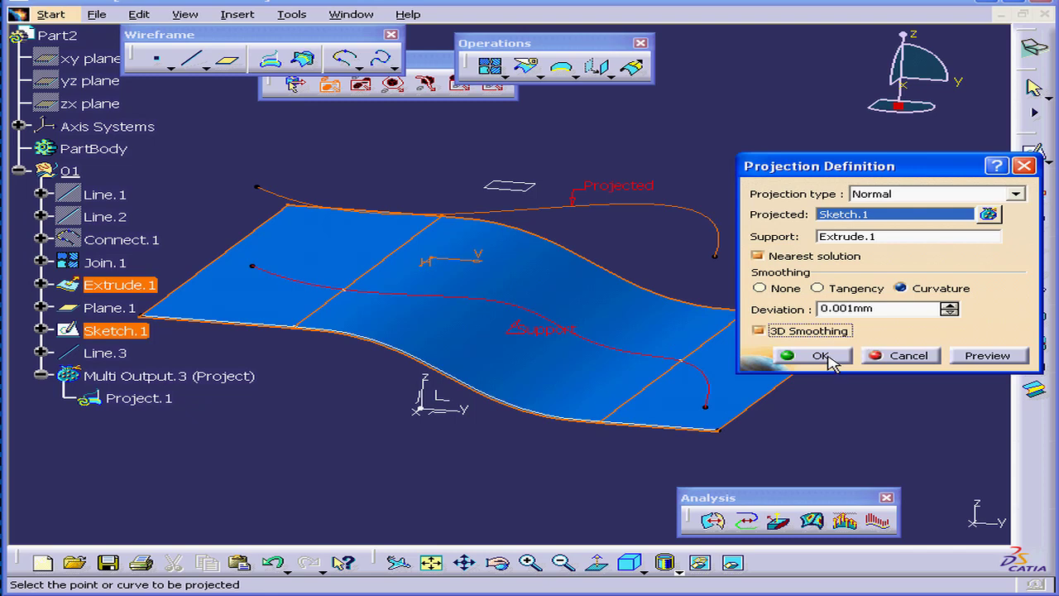
Apply Project.1's revised smoothing settings including 3D Smoothing.
left_click(821, 354)
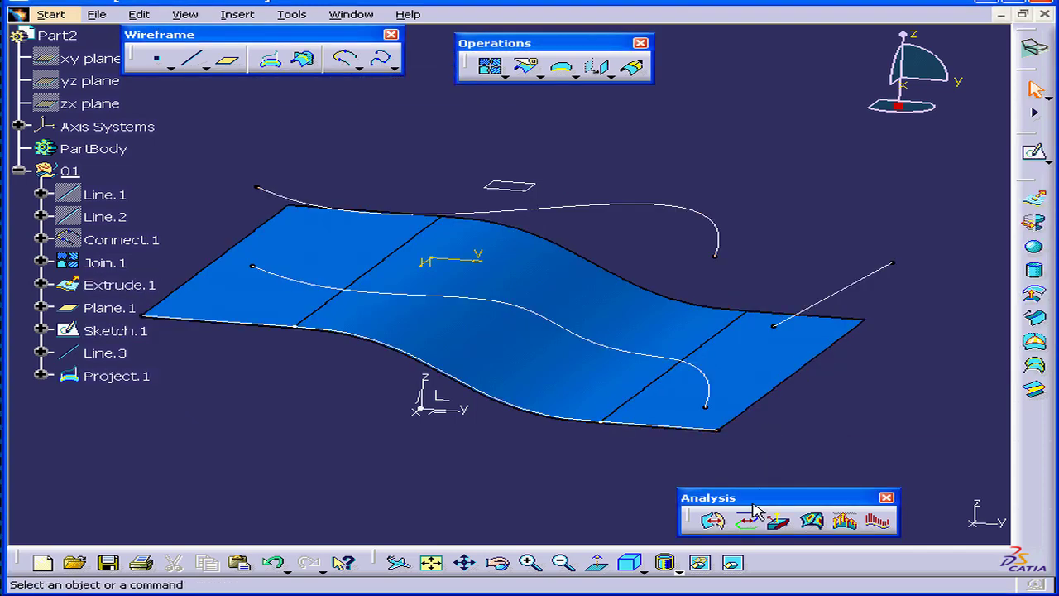
Start another connection check on the 3D-smoothed Project.1.
left_click(714, 520)
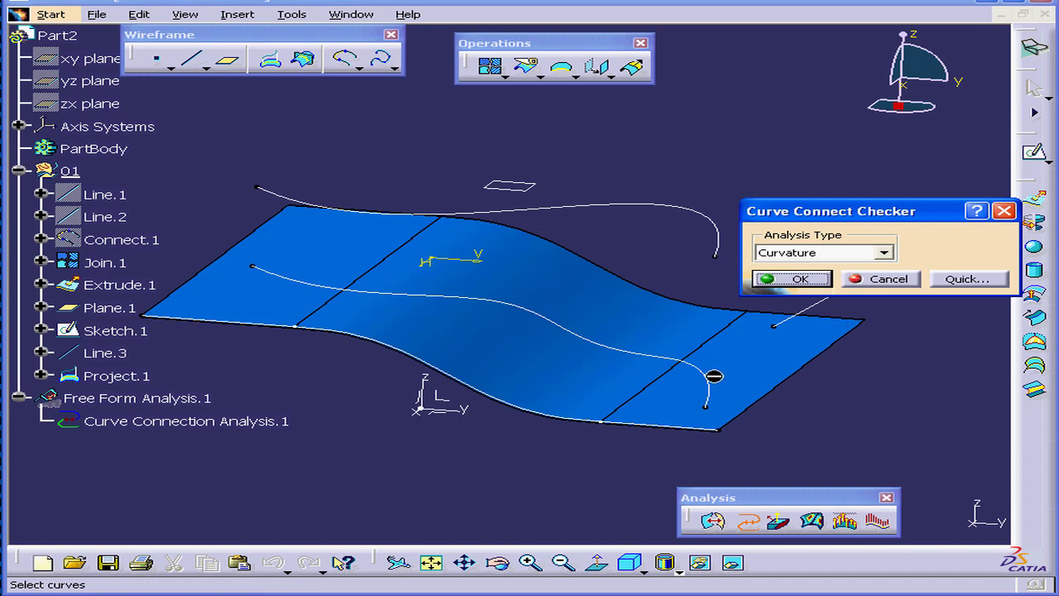
mouse_move(715, 384)
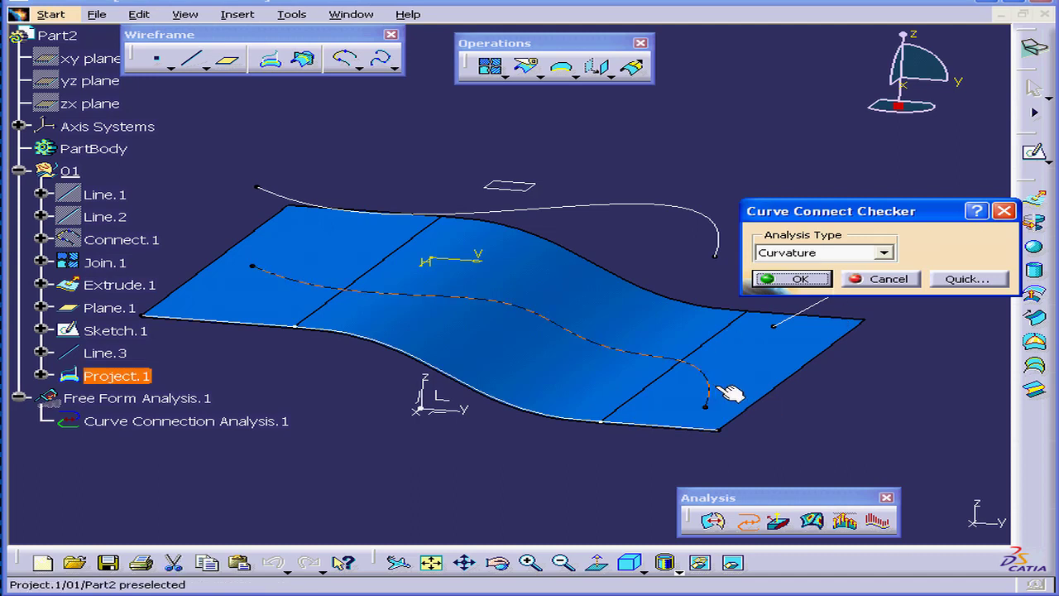
mouse_move(725, 378)
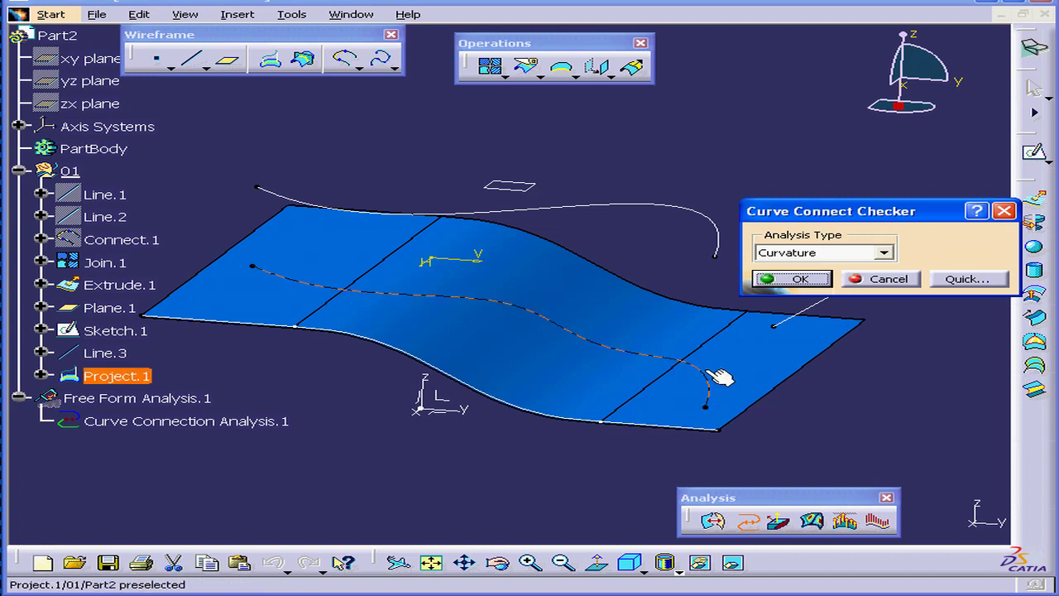
mouse_move(596, 341)
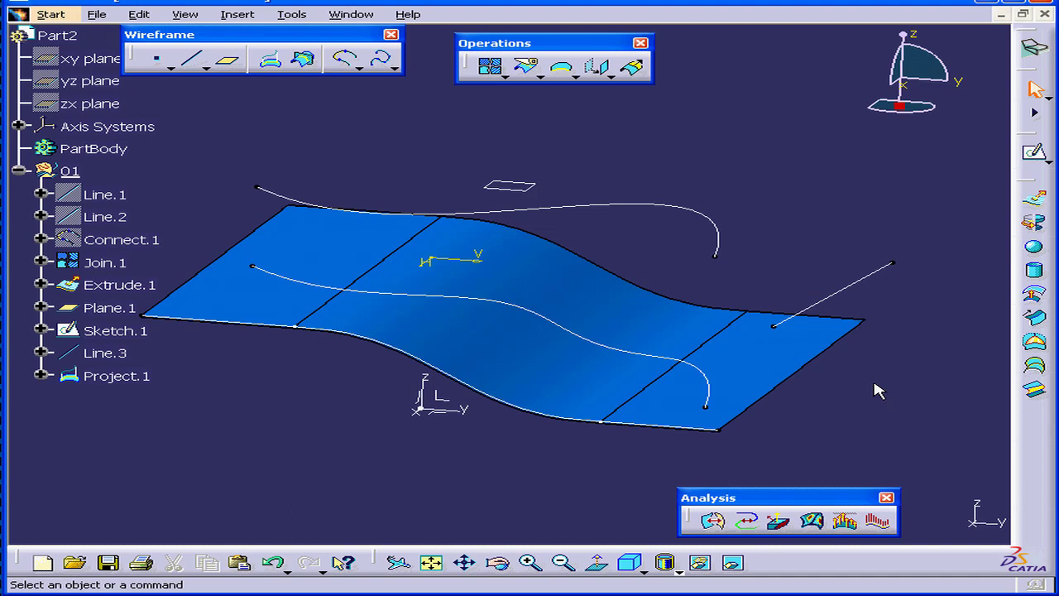
mouse_move(850, 396)
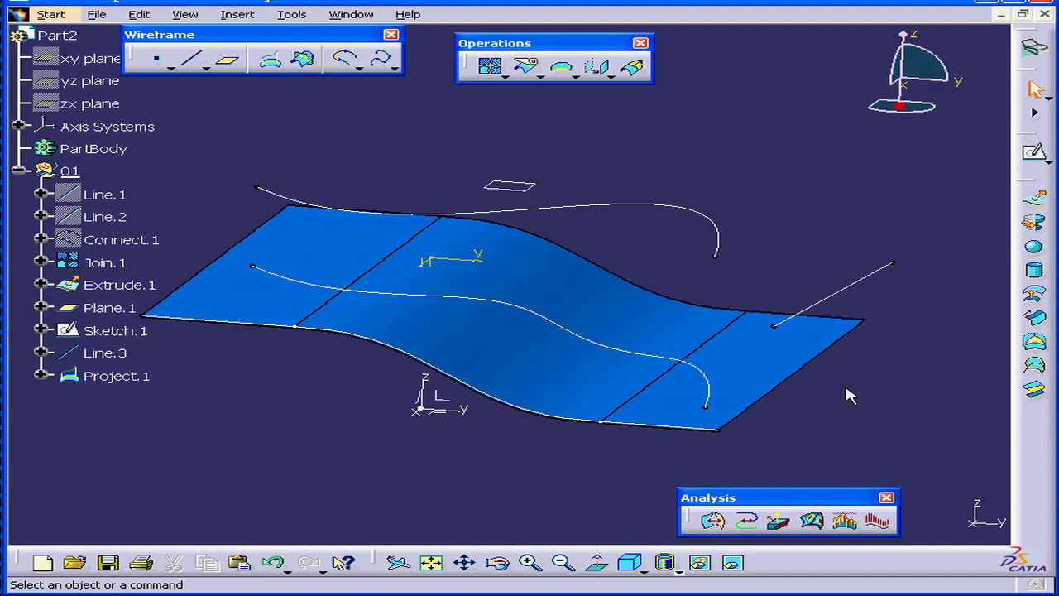
mouse_move(807, 387)
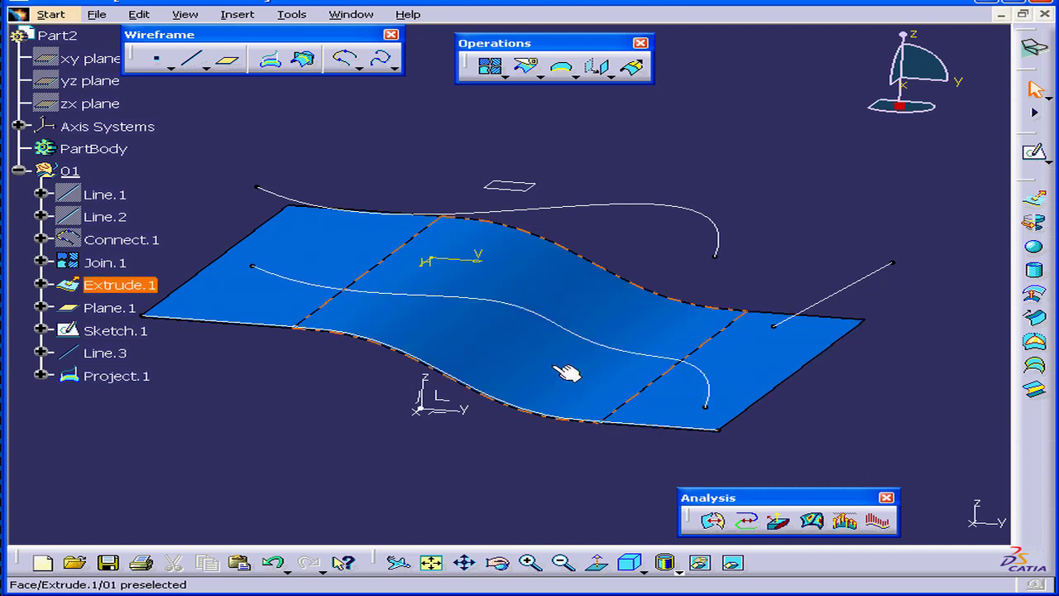
mouse_move(881, 521)
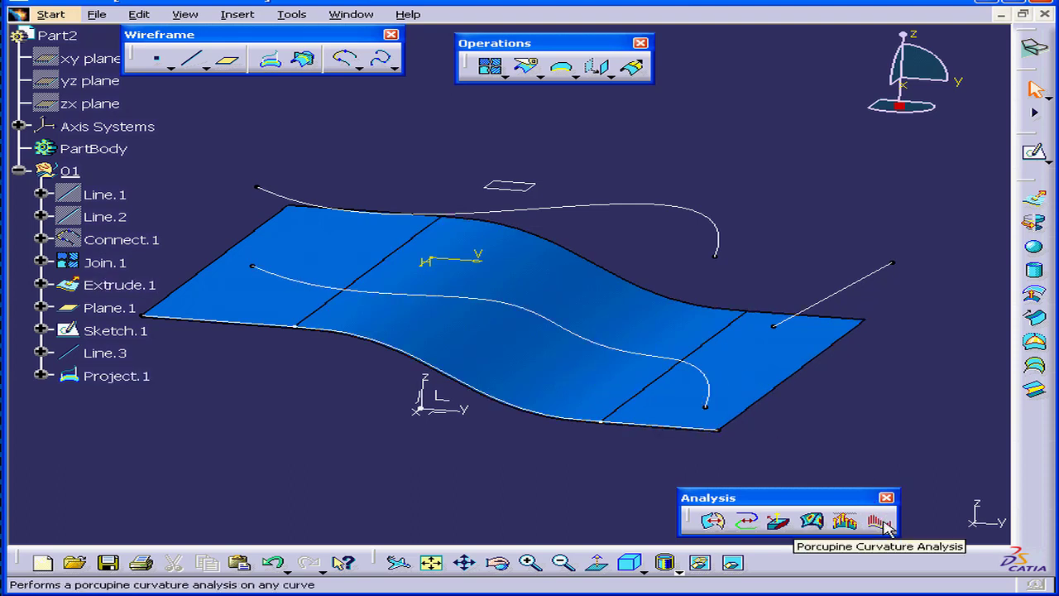
left_click(874, 519)
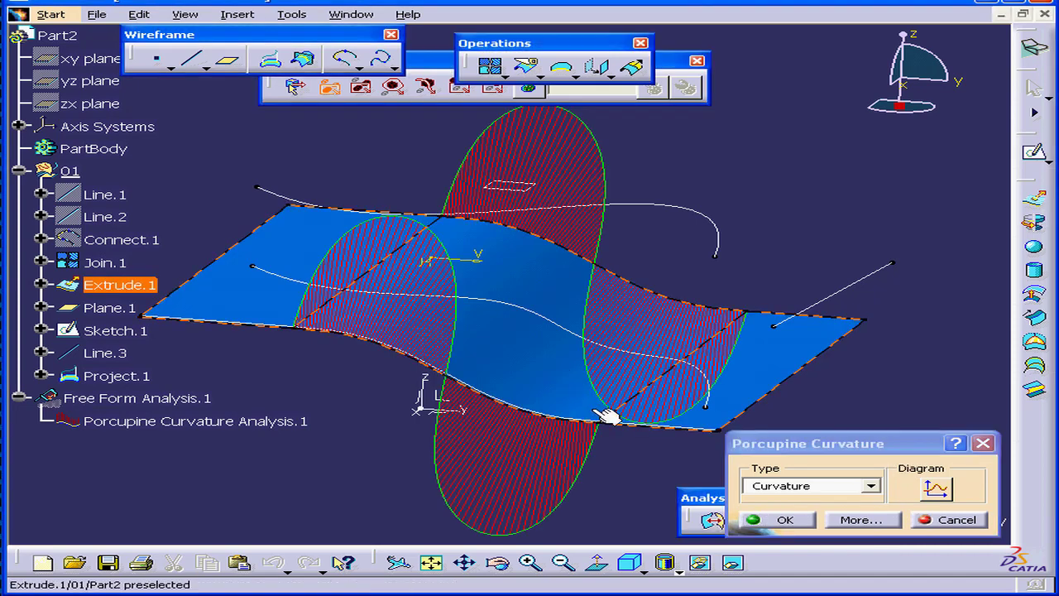
left_click(609, 417)
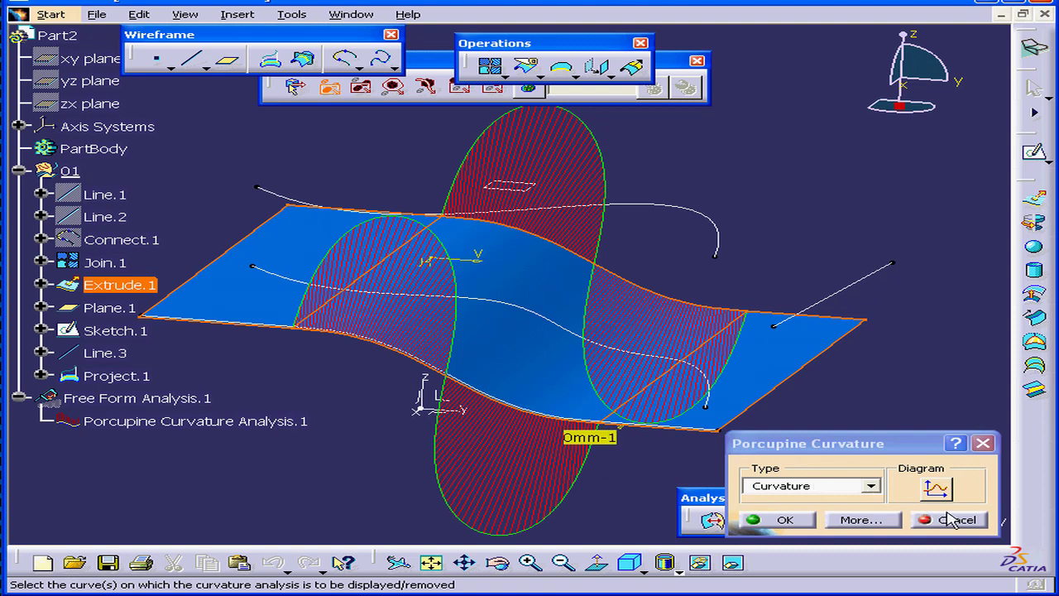
left_click(956, 520)
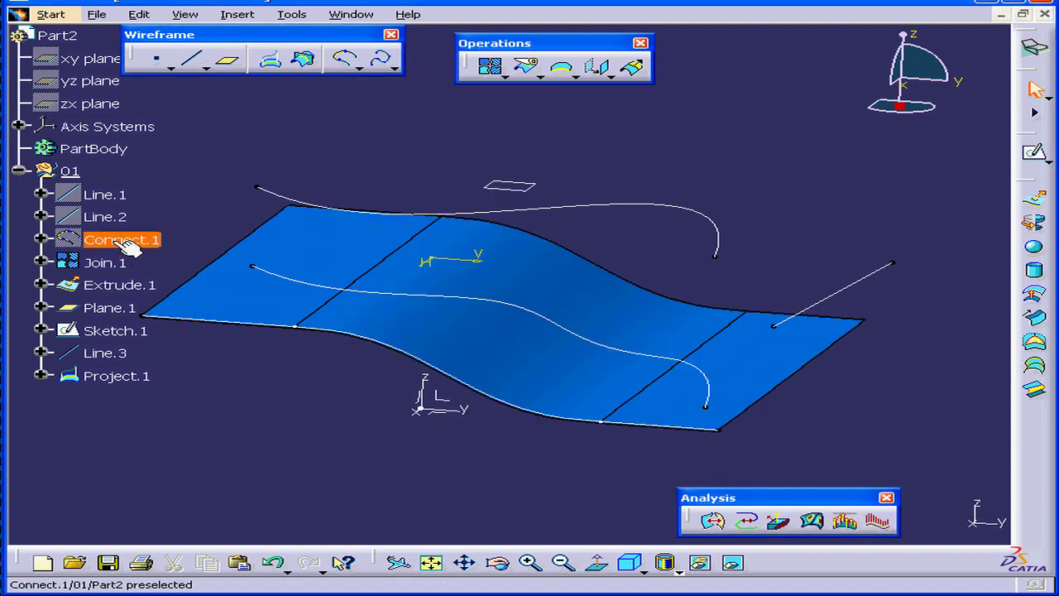
Set Connect.1's First and Second Curve continuity to Tangency.
double_click(122, 238)
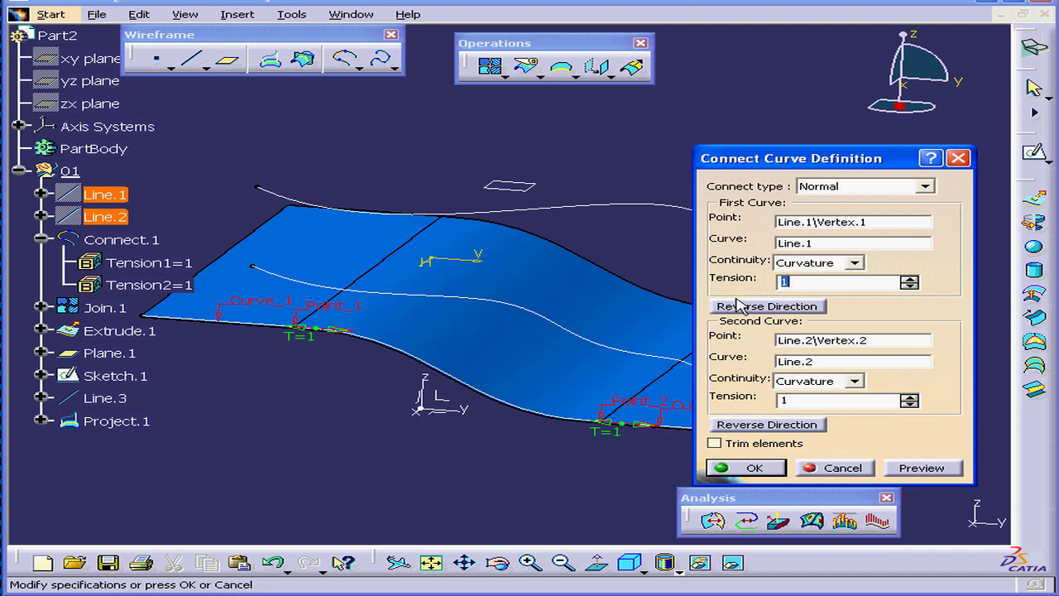
left_click(854, 262)
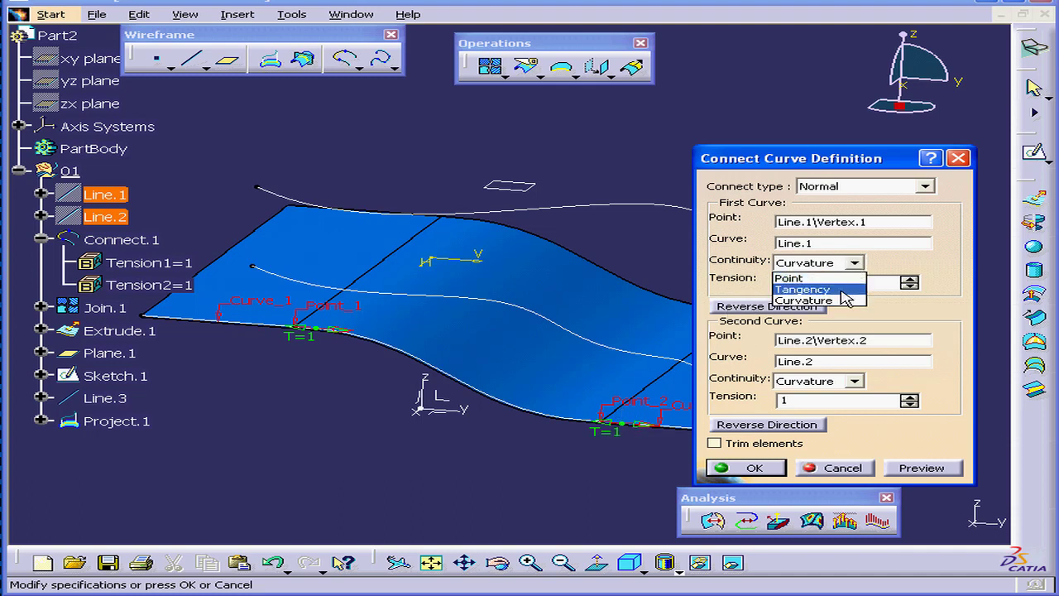
left_click(801, 288)
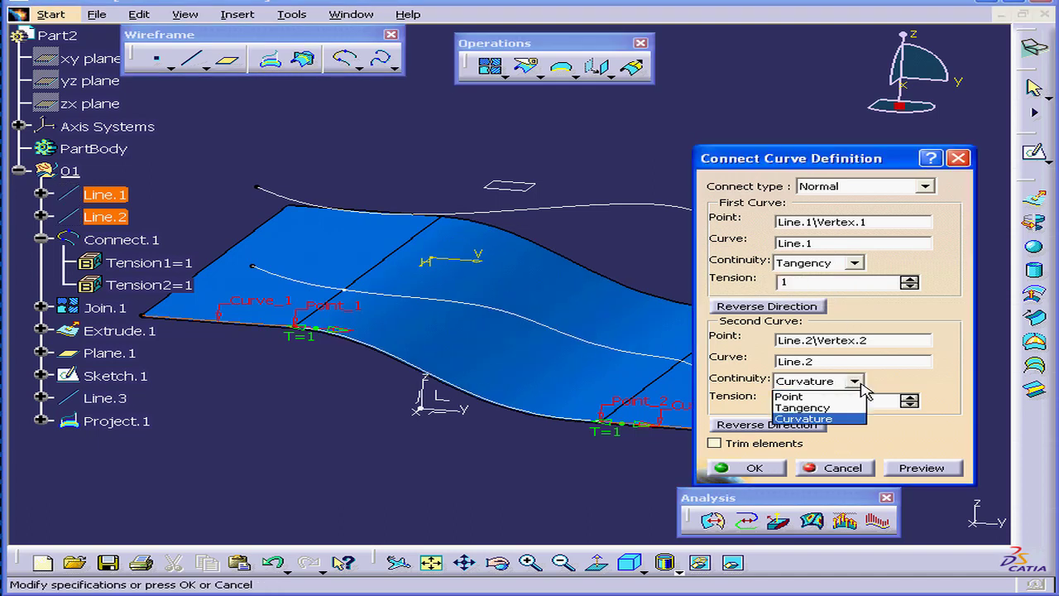
left_click(801, 407)
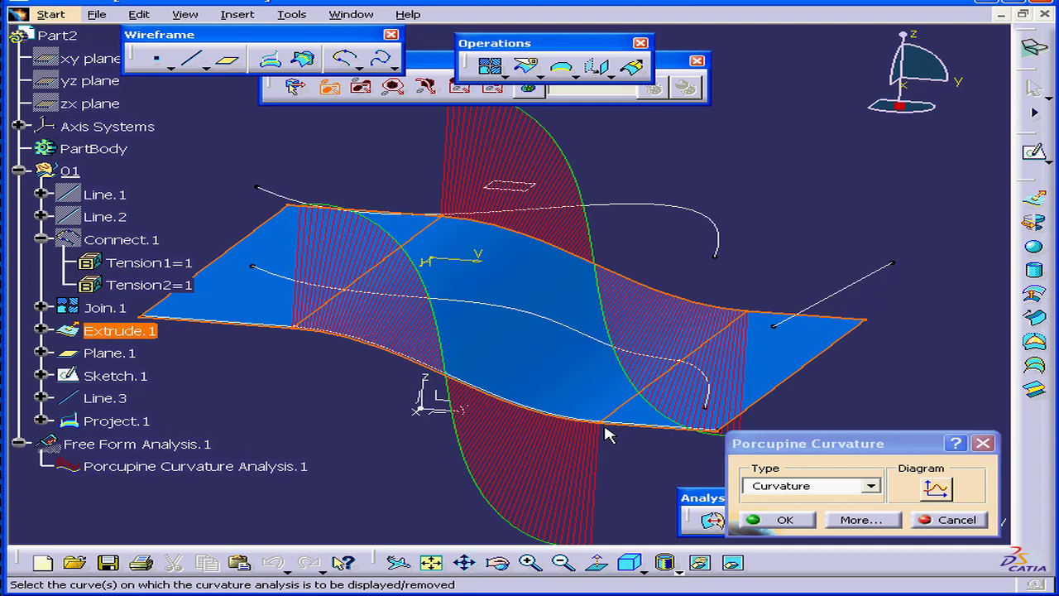
mouse_move(616, 430)
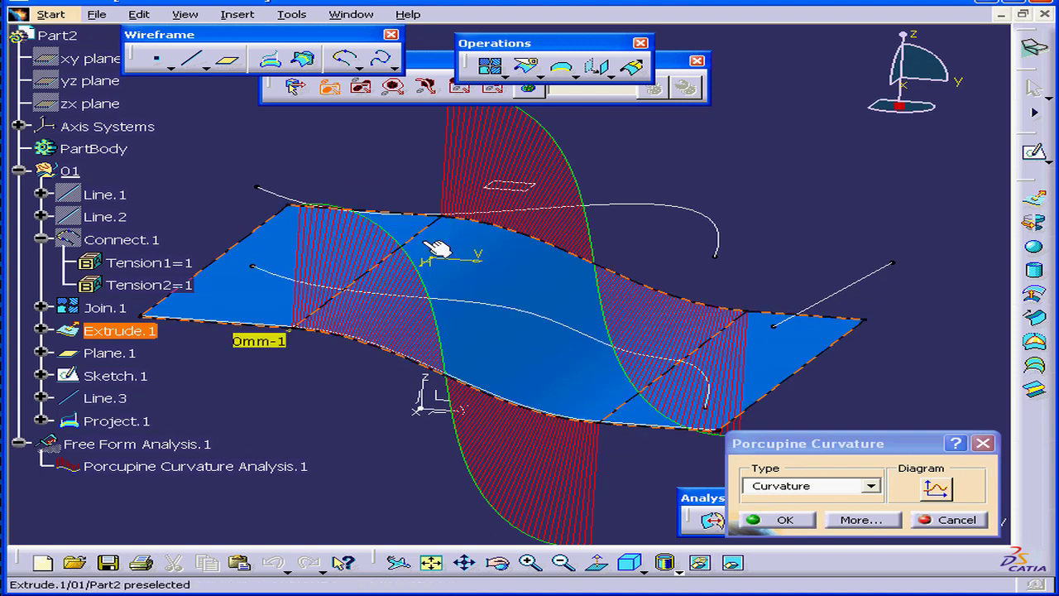
left_click(870, 486)
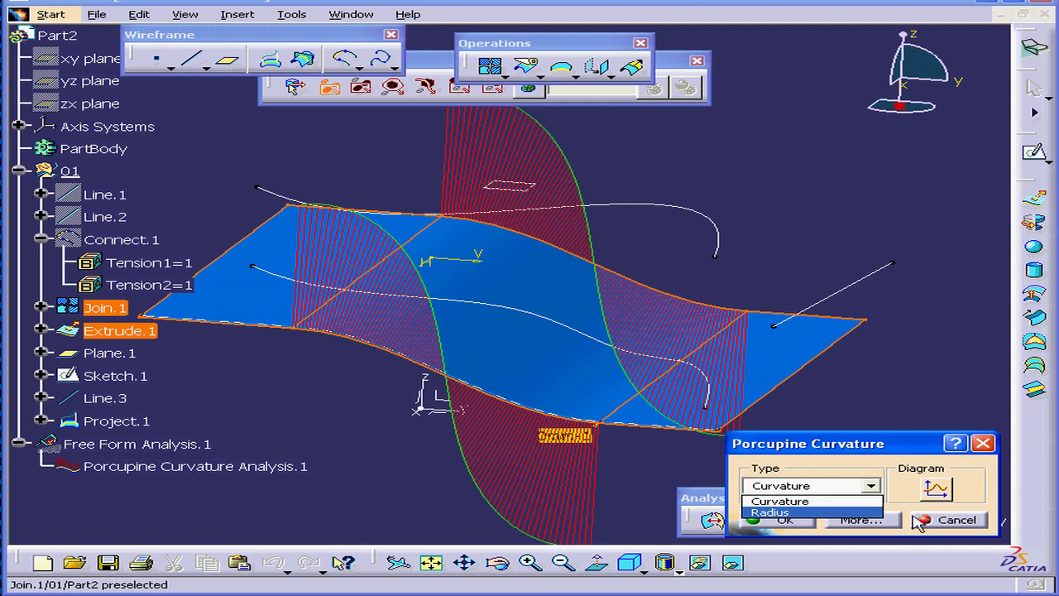
left_click(957, 520)
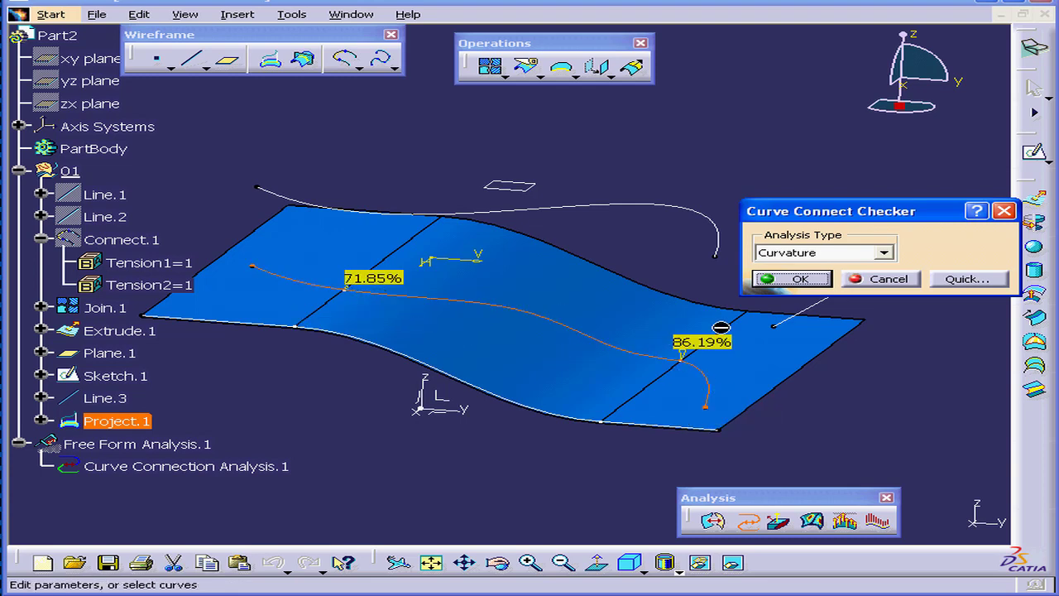
Switch the check to Tangency, reading 5.155deg and 42.796deg at the joints.
left_click(882, 251)
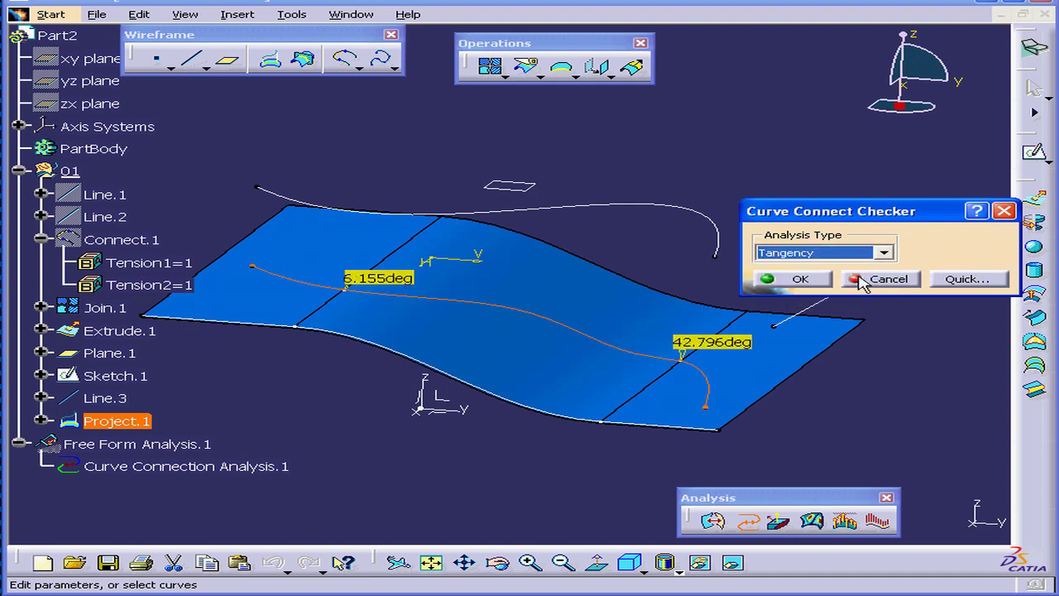
mouse_move(814, 299)
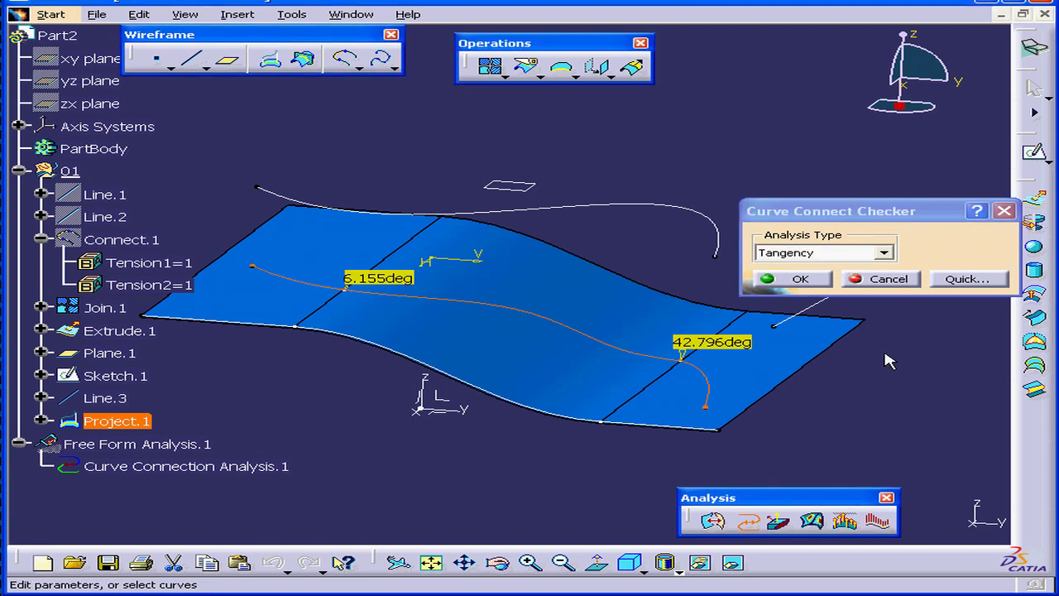
mouse_move(854, 354)
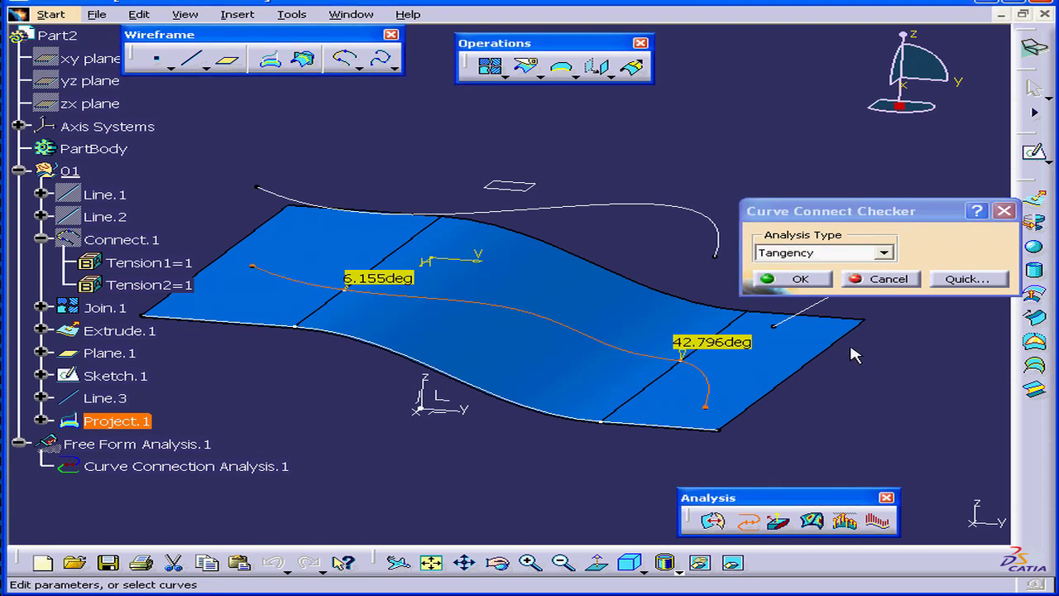
mouse_move(728, 256)
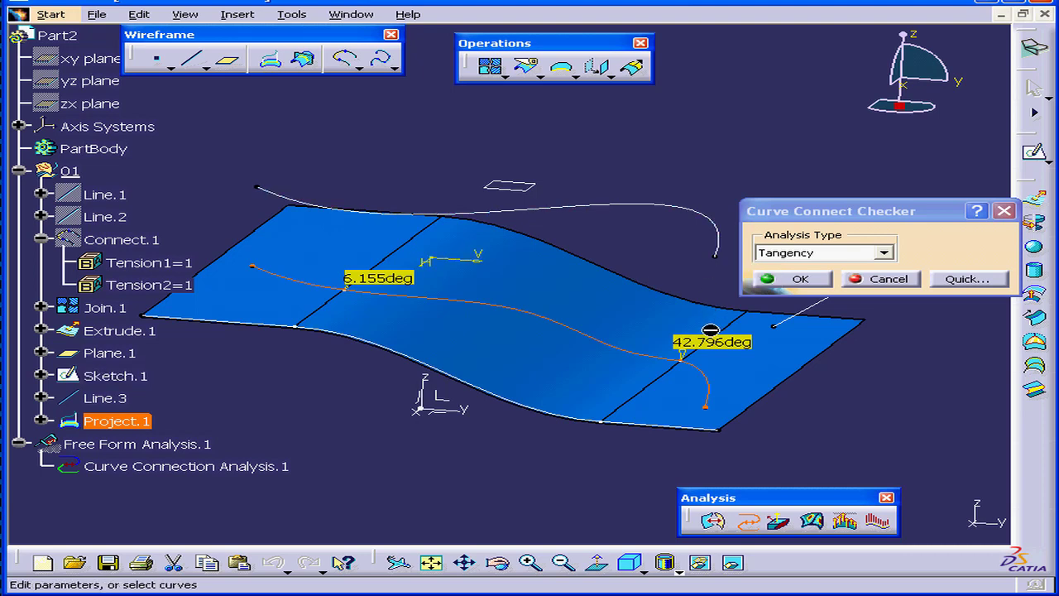
mouse_move(654, 364)
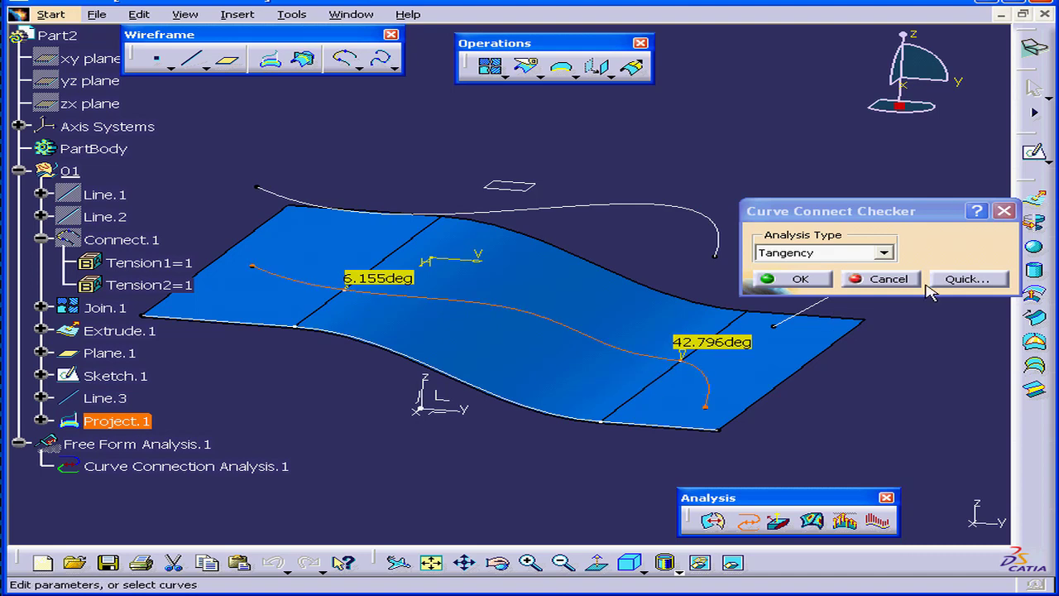
left_click(888, 278)
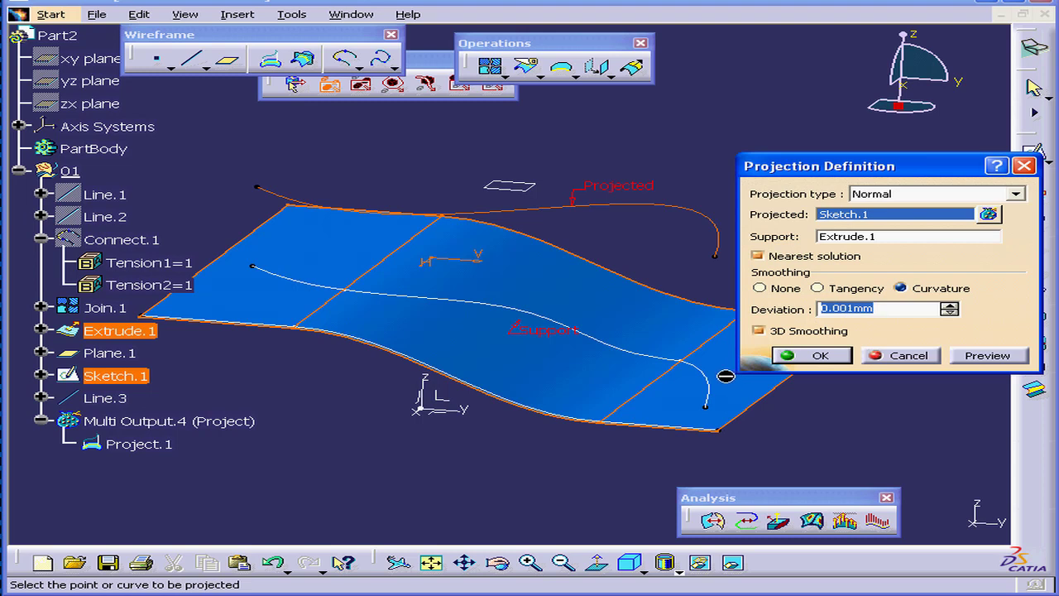
mouse_move(606, 350)
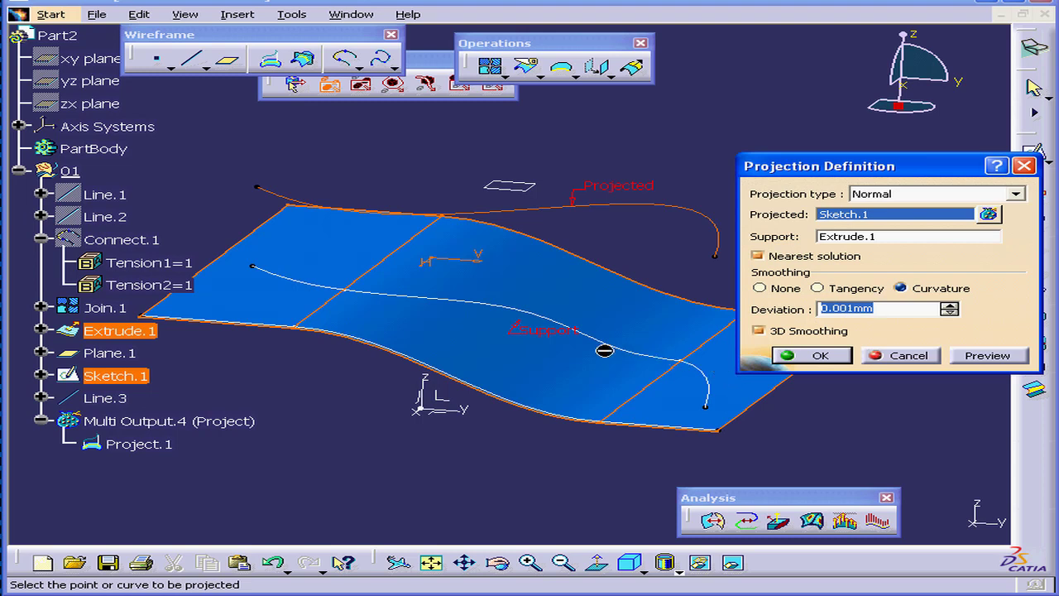
mouse_move(361, 288)
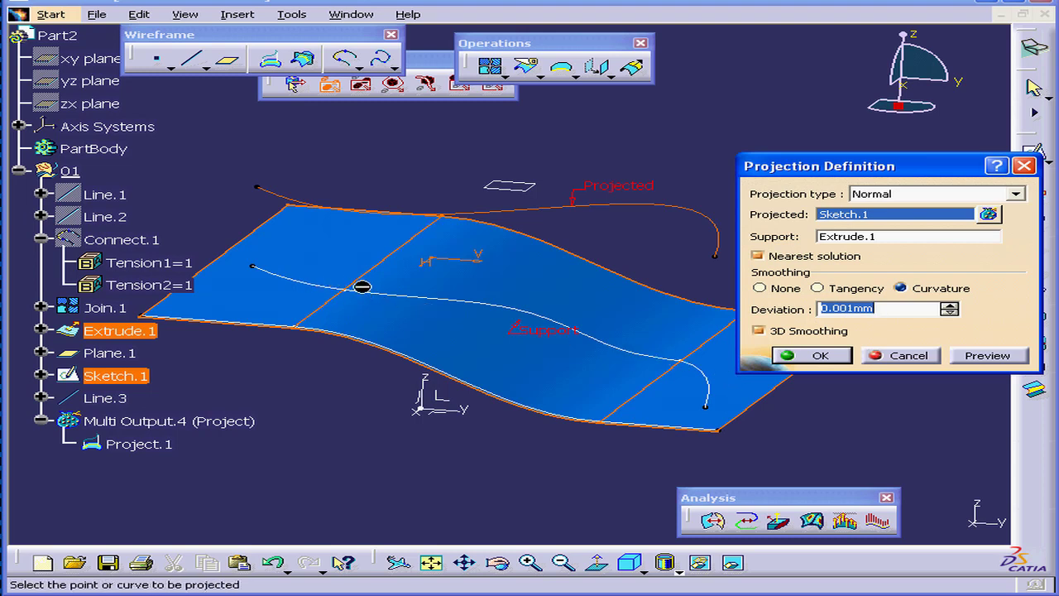
mouse_move(520, 360)
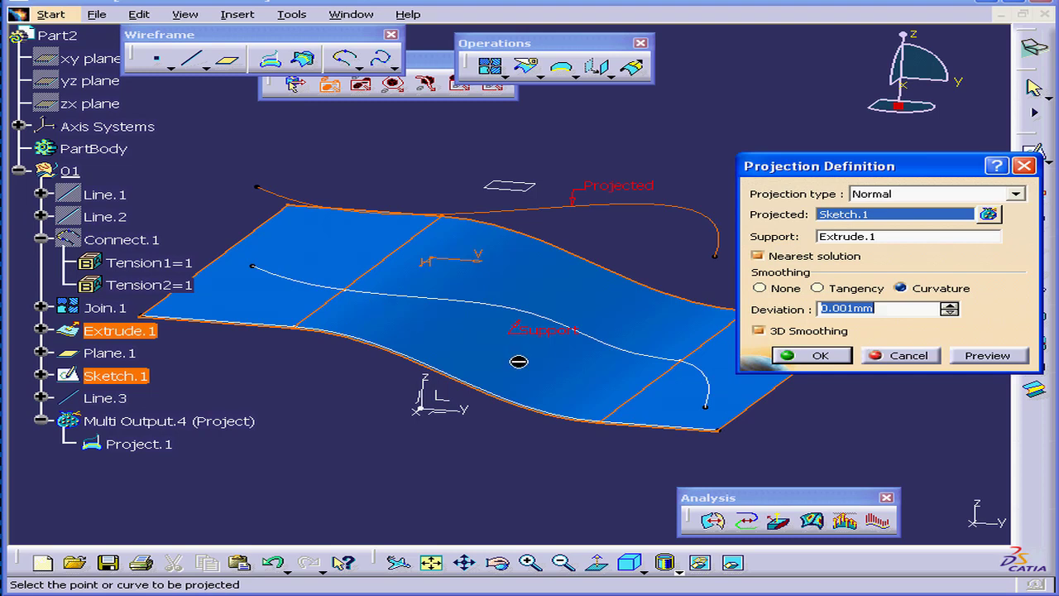
Confirm Project.1 with Curvature smoothing at 0.001mm deviation.
left_click(811, 354)
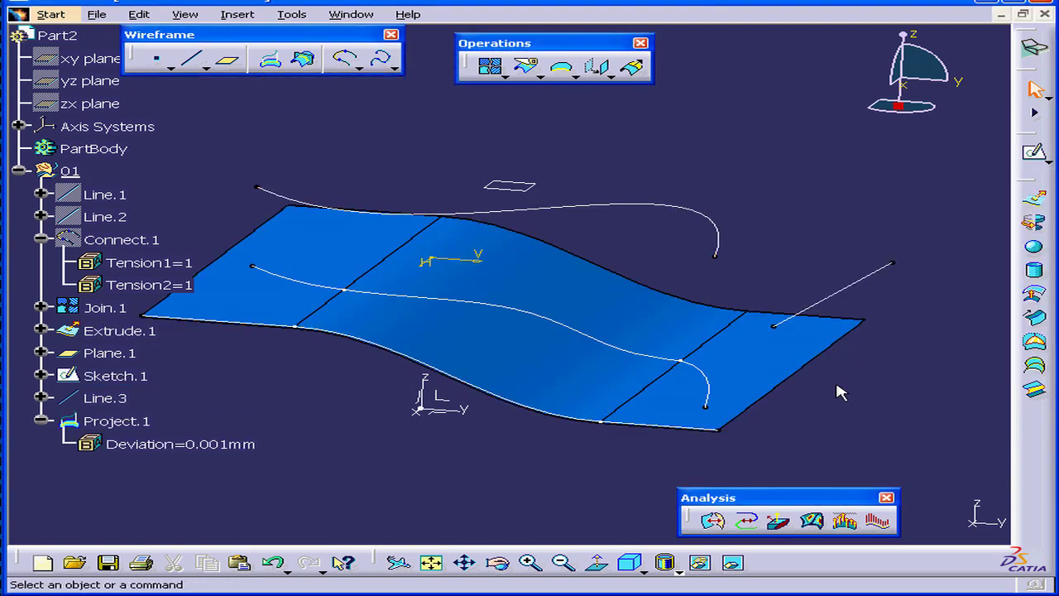
mouse_move(853, 422)
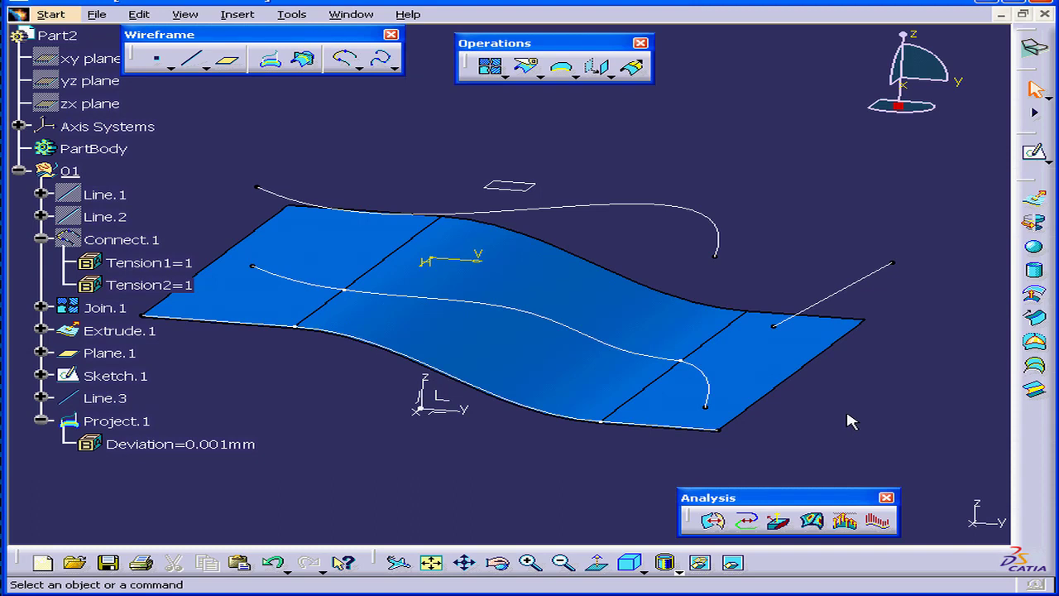